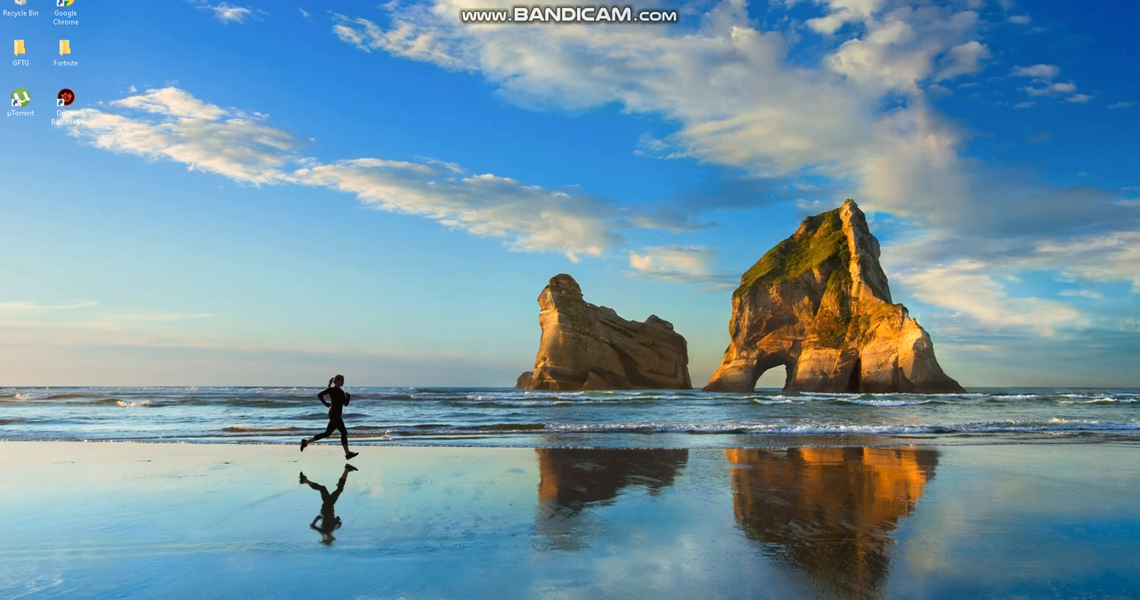
# Bring the maximized Chrome window to the DeviantArt Windows Cursors gallery, scrolled to the Numix thumbnail.
pyautogui.doubleClick(64, 16)
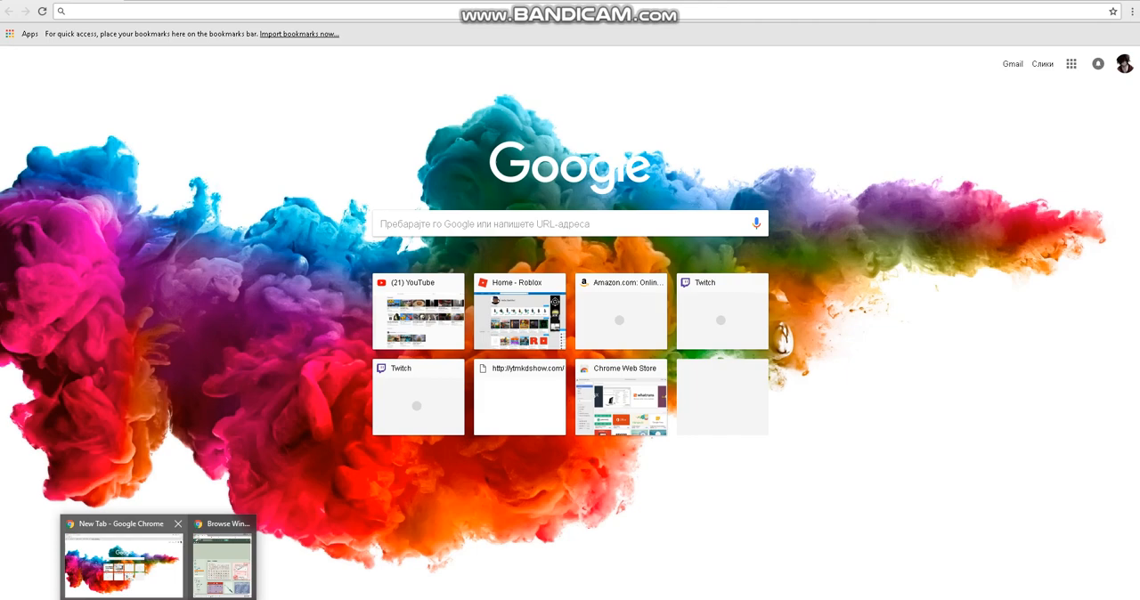
pyautogui.click(220, 566)
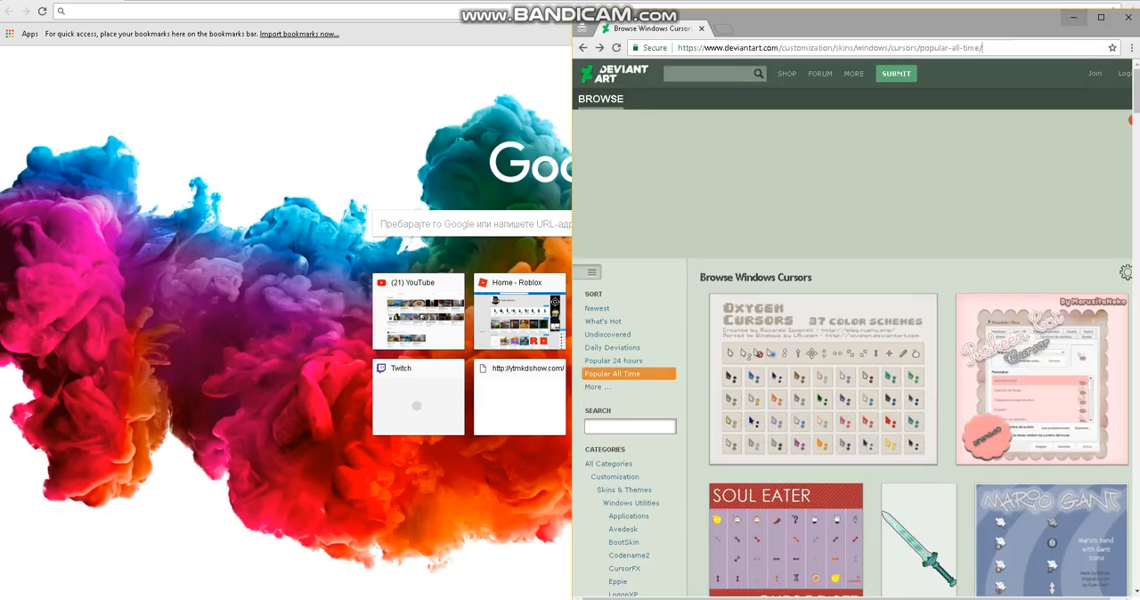
pyautogui.click(1101, 18)
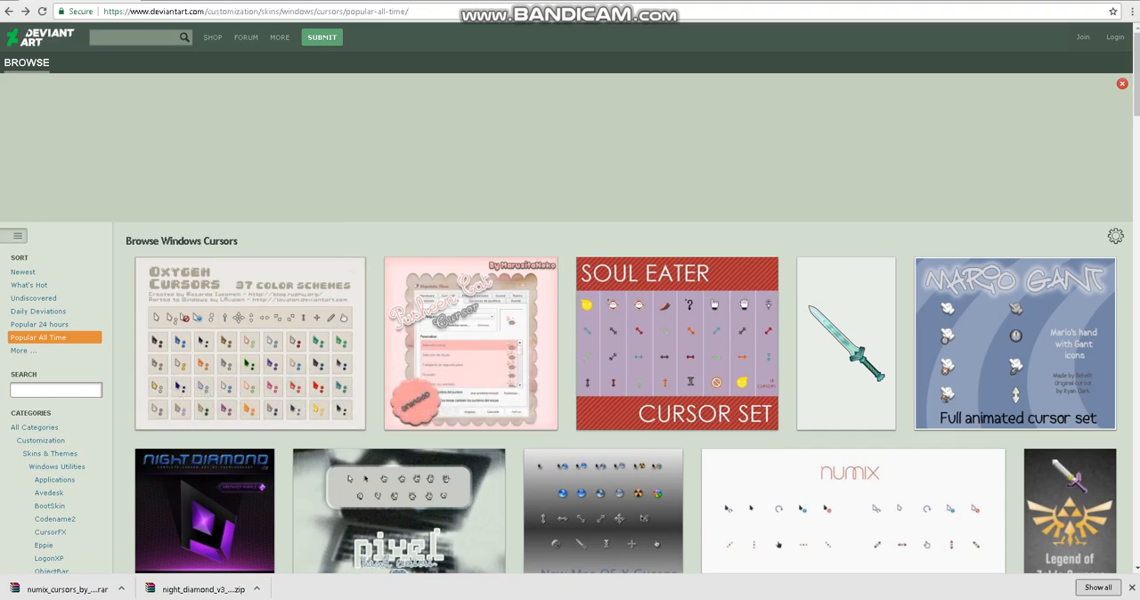
pyautogui.scroll(-3)
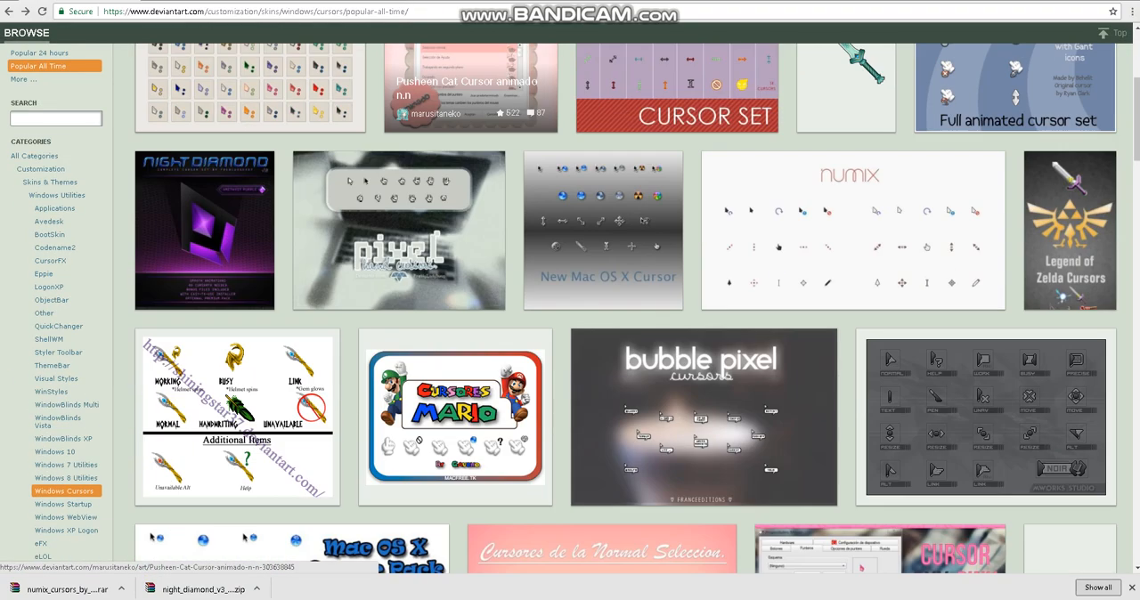
pyautogui.scroll(-3)
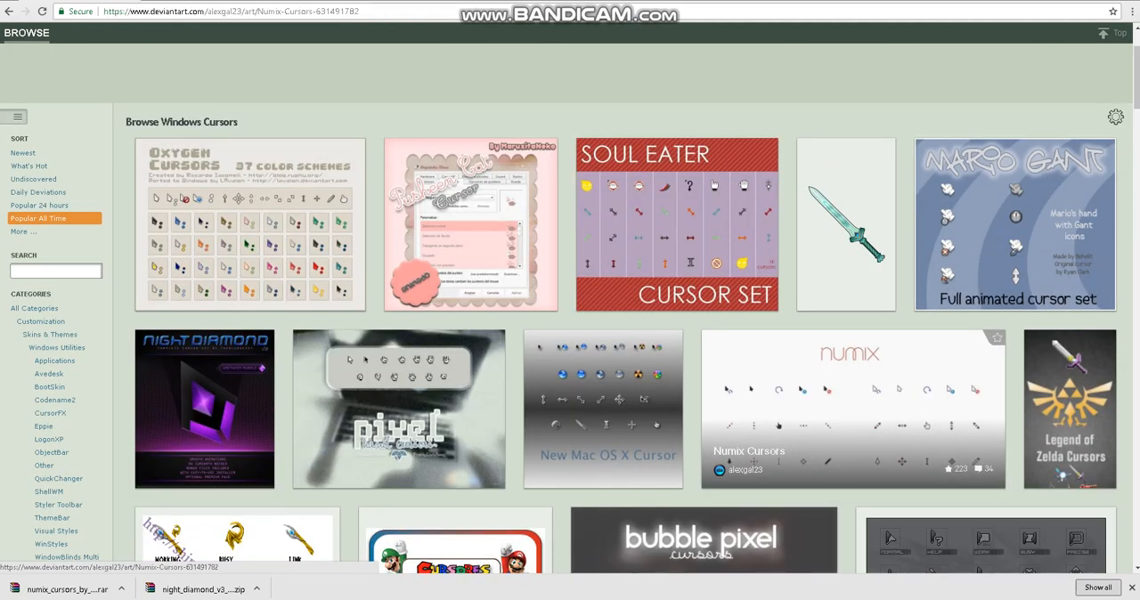
# Open the Numix Cursors deviation page by alexgal23.
pyautogui.click(852, 410)
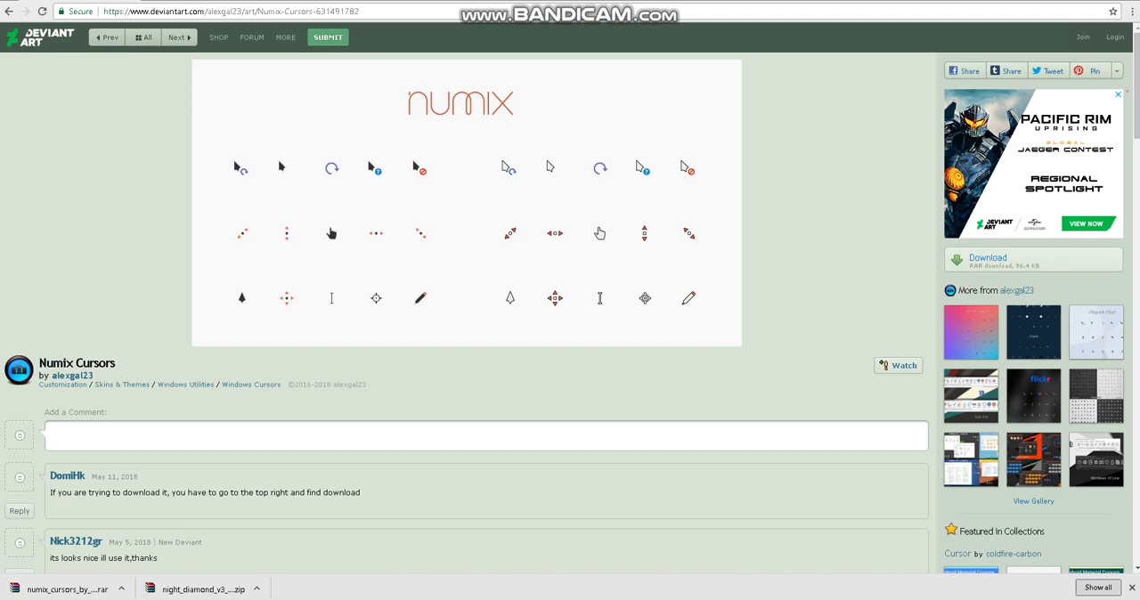
pyautogui.moveTo(987, 258)
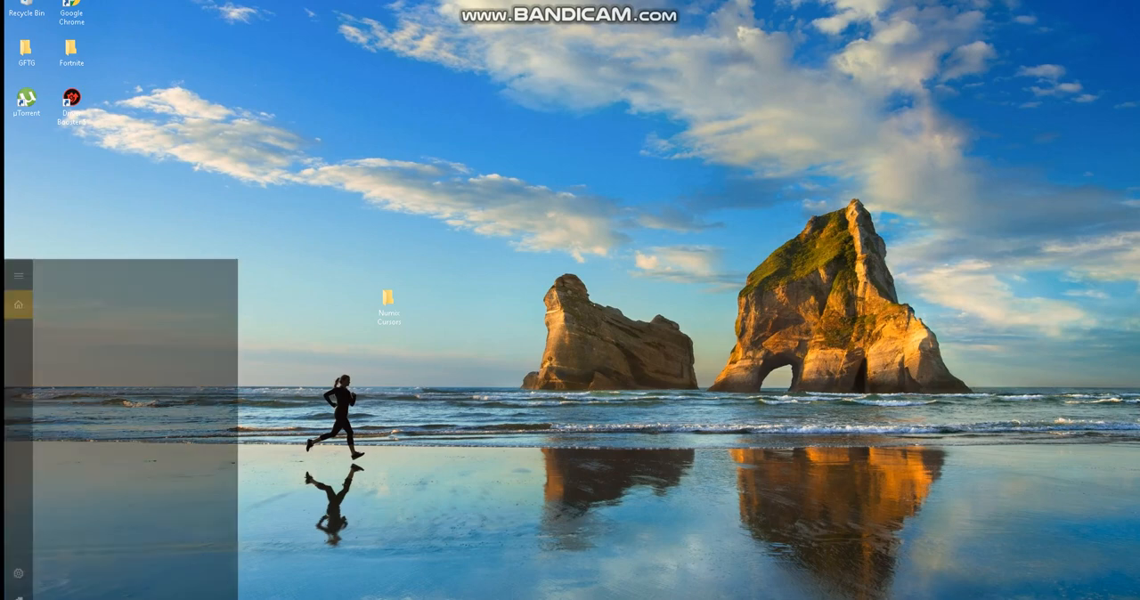
# Search Start for 'mouse settings' to reach the Mouse settings page.
pyautogui.write('mouse settings')
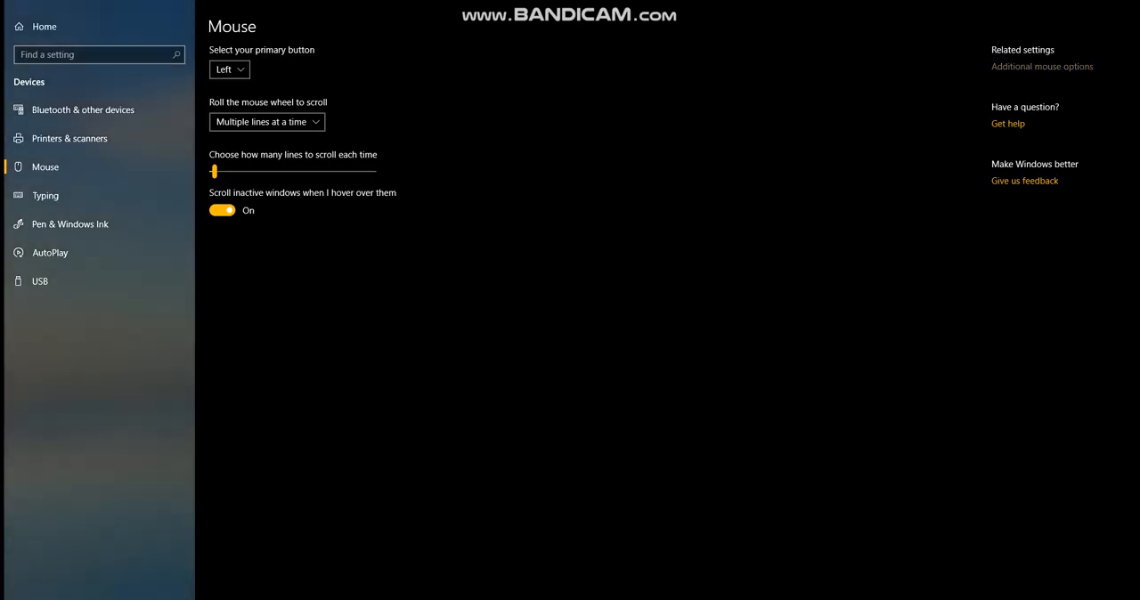
# Open additional mouse options and dismiss the missing Normal, Help and Text Select cursor errors.
pyautogui.click(1040, 66)
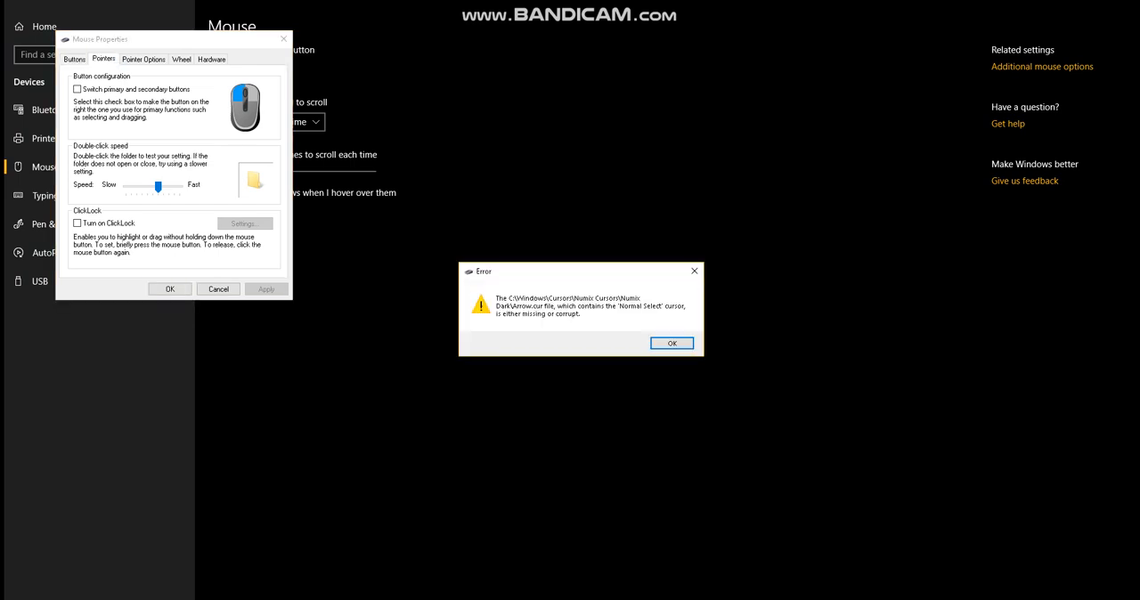
pyautogui.click(671, 342)
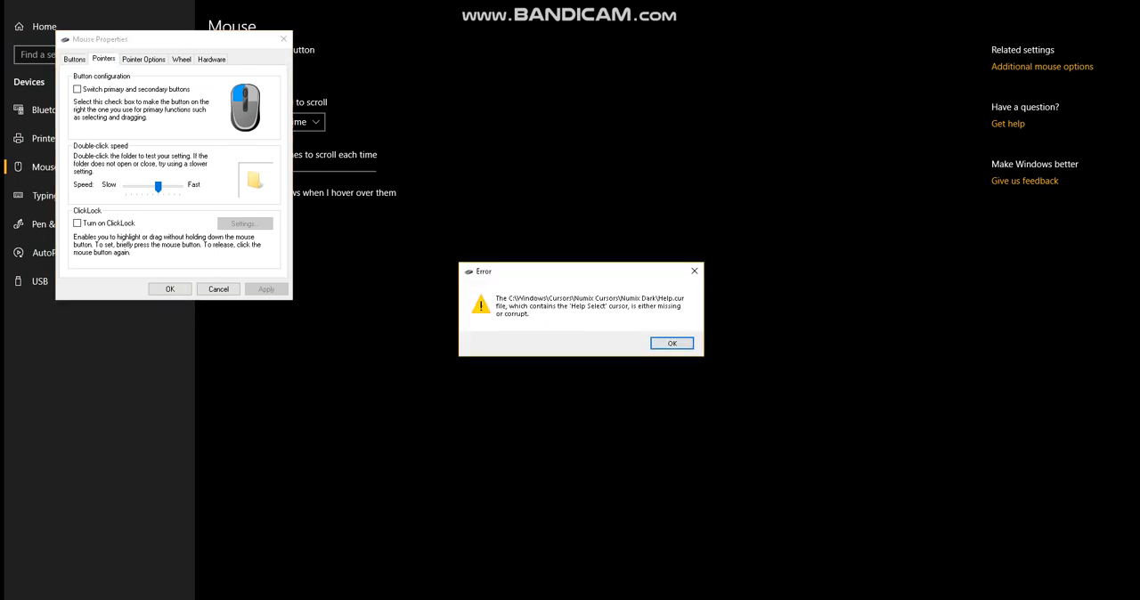
pyautogui.click(672, 341)
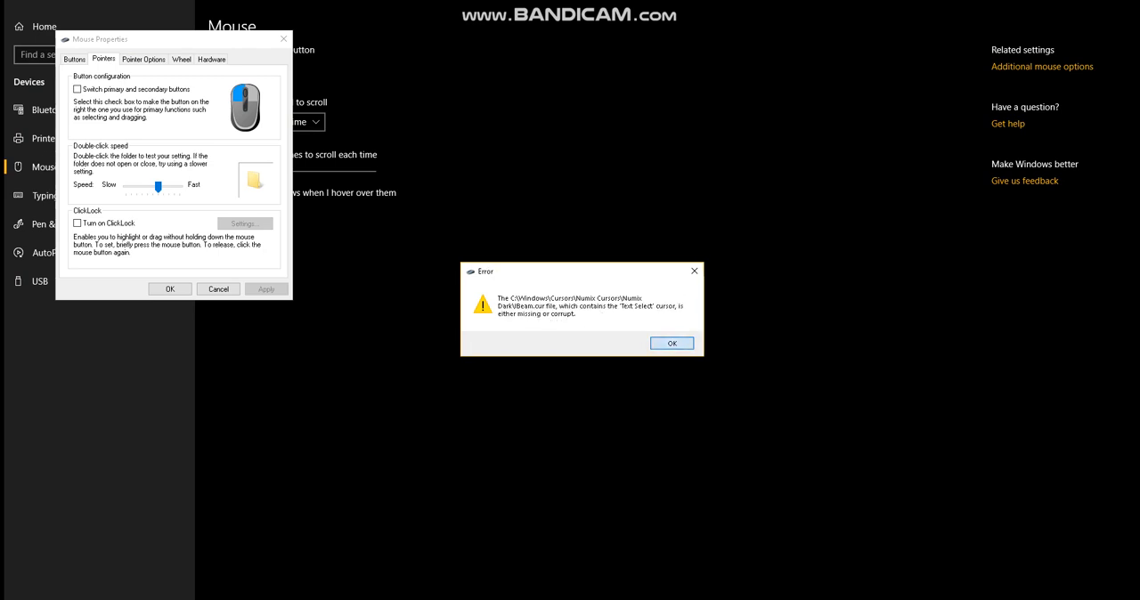
pyautogui.click(671, 342)
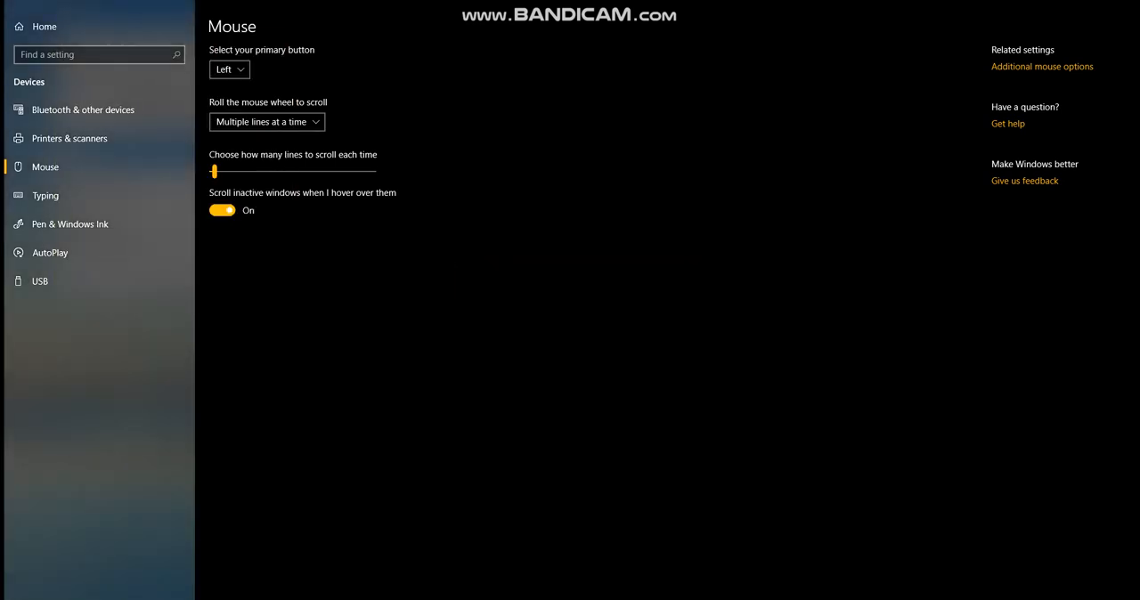
# On the Pointers tab, browse for a replacement Normal Select cursor file.
pyautogui.click(1039, 66)
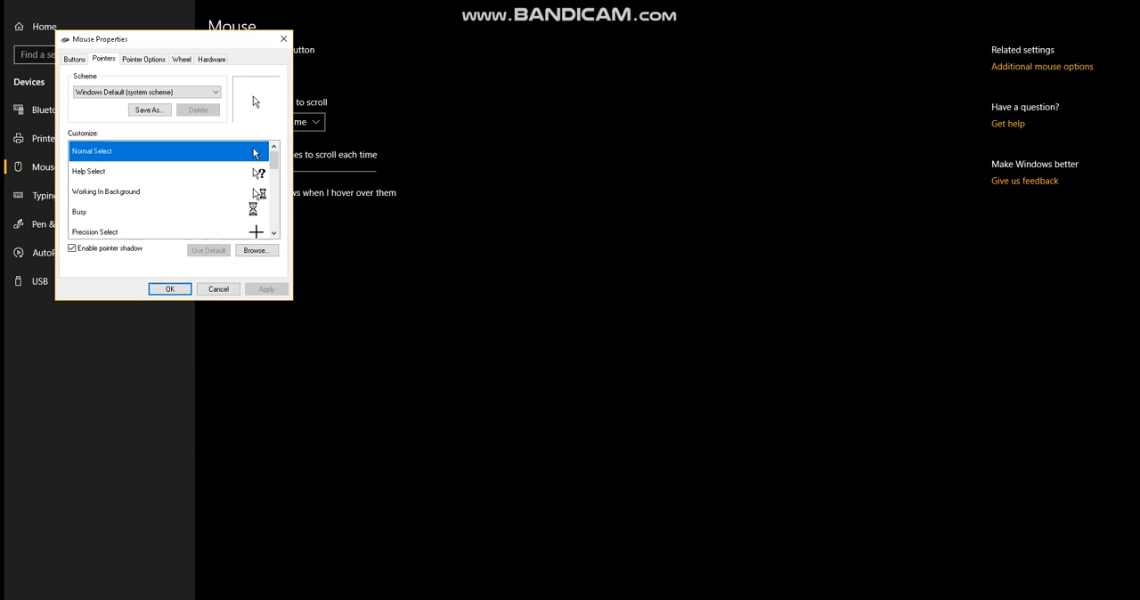
pyautogui.click(256, 249)
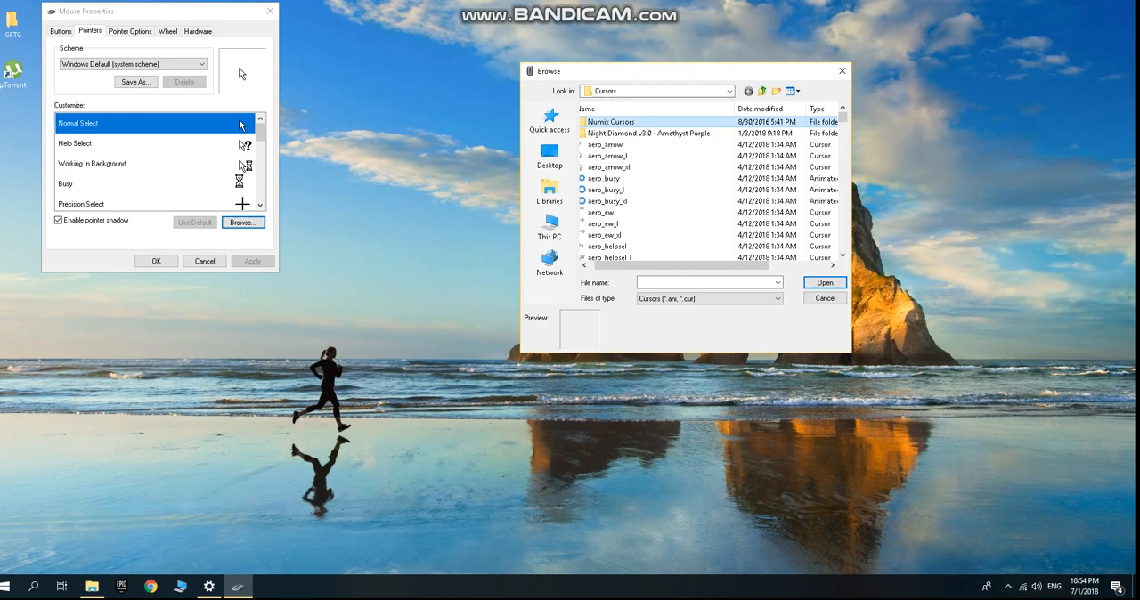
# Go into the Numix Cursors folder, then its Numix Light variant, and pick a cursor file.
pyautogui.doubleClick(611, 121)
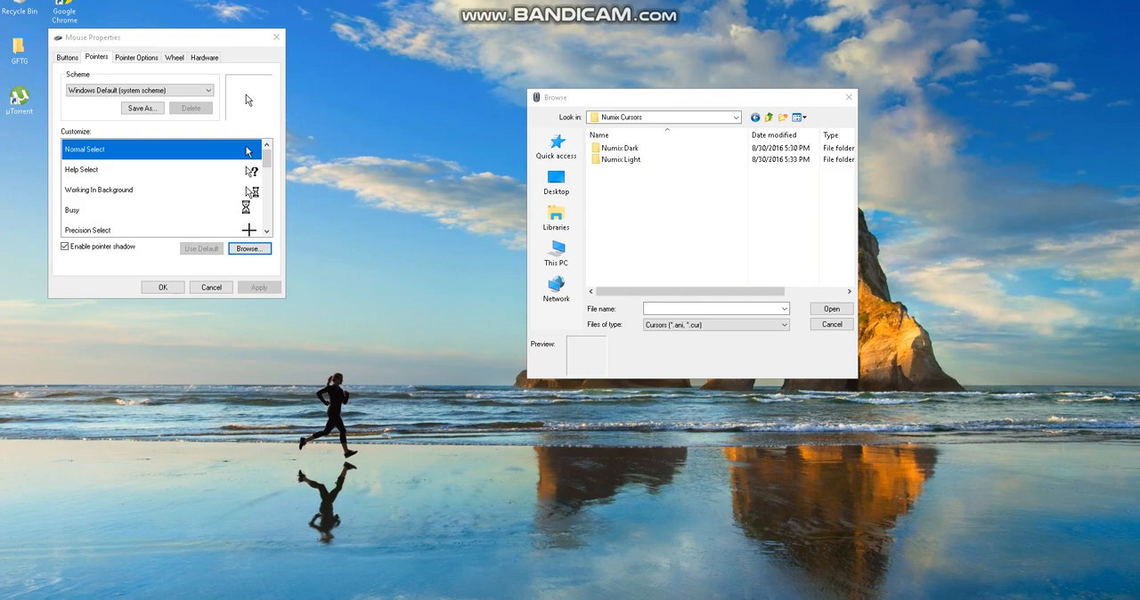
pyautogui.click(620, 160)
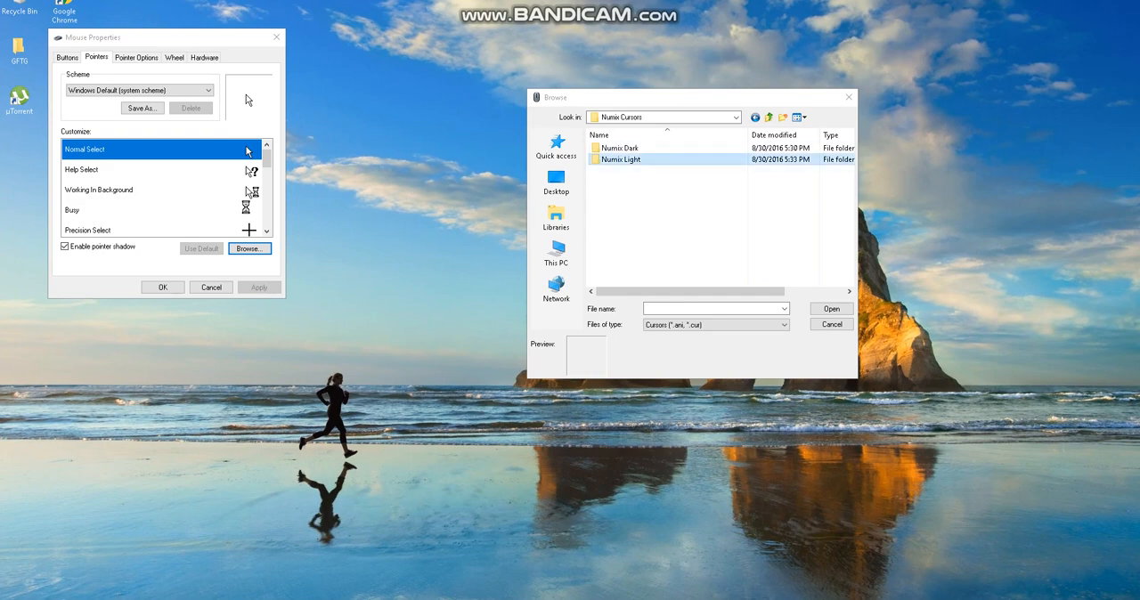
pyautogui.doubleClick(620, 160)
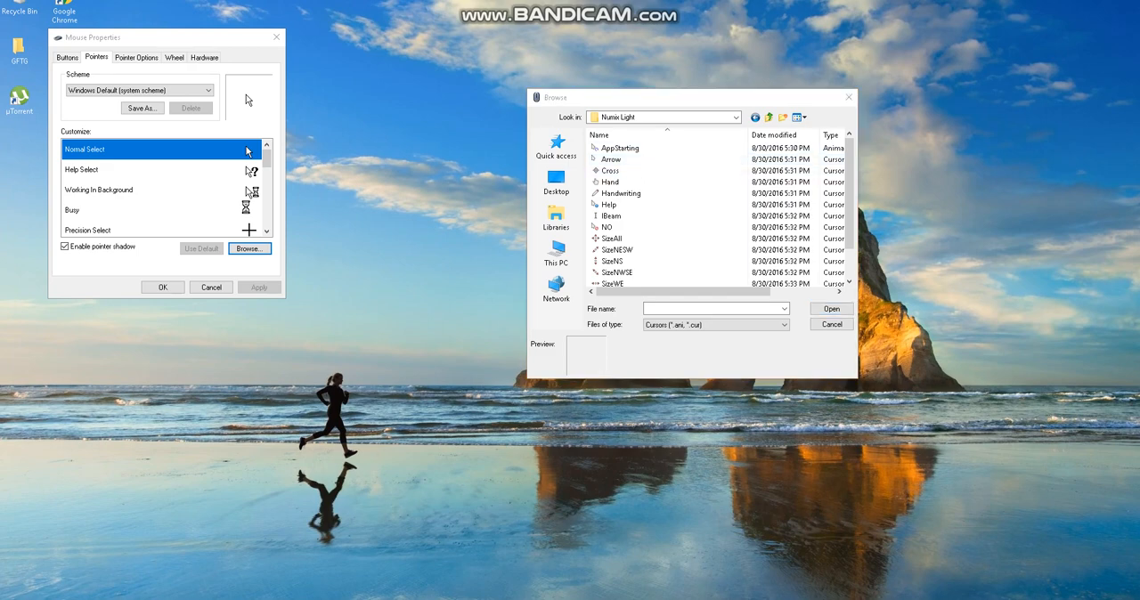
pyautogui.click(830, 324)
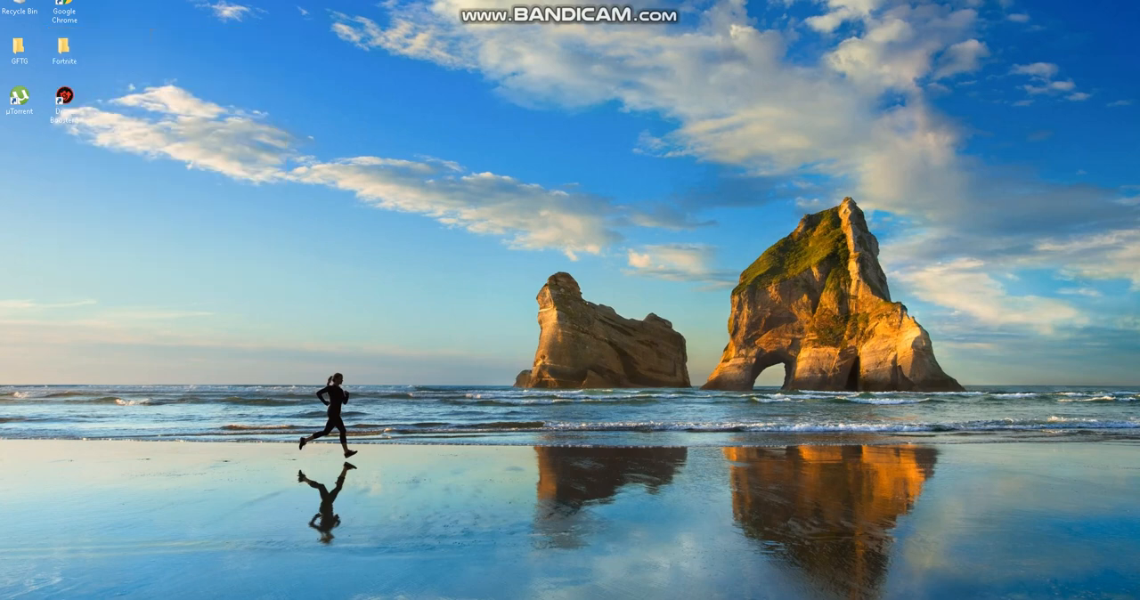
pyautogui.rightClick(303, 253)
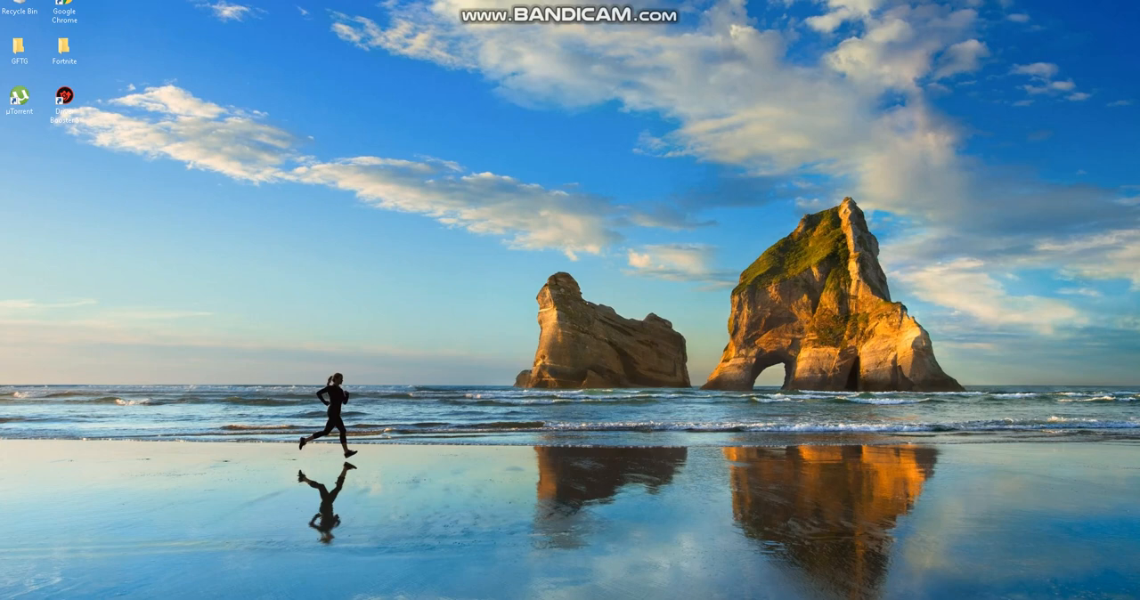
pyautogui.moveTo(524, 237); pyautogui.dragTo(598, 321)
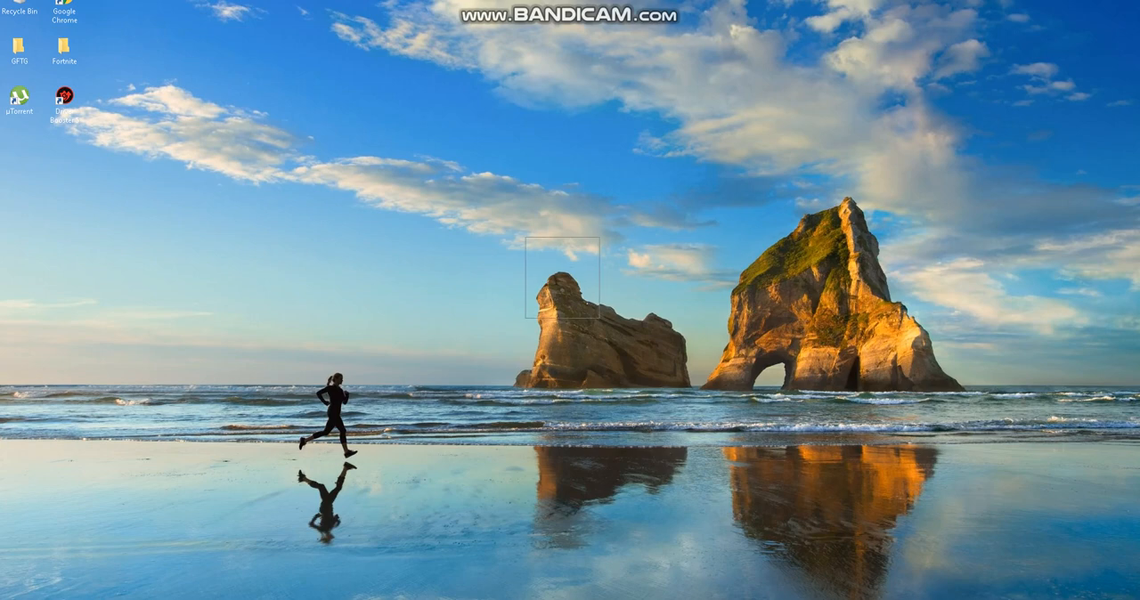